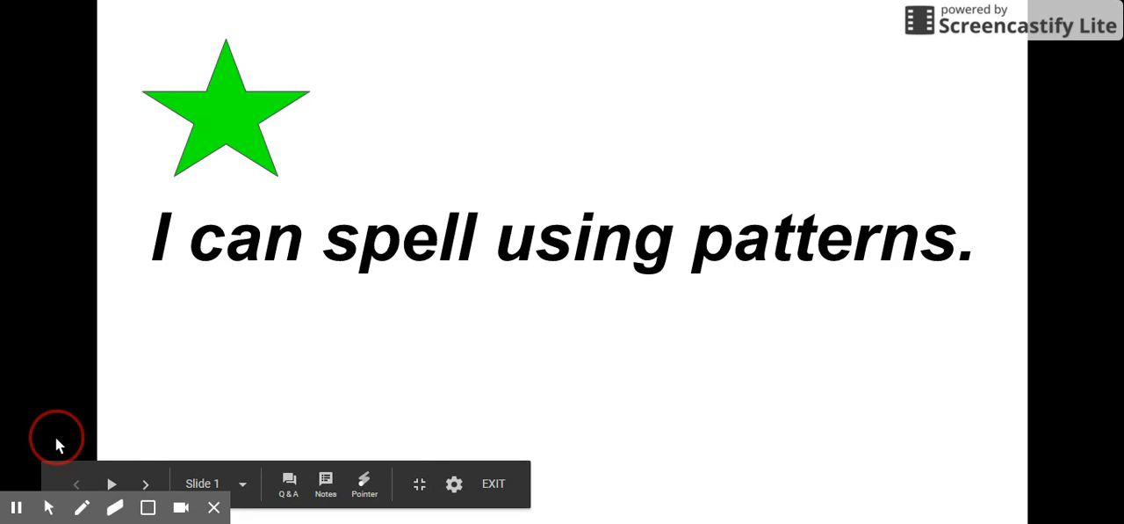
# Step: Advance the slideshow to slide 3 listing Spelling City, Roll-a-Word and Write in a Sentence
pyautogui.click(146, 483)
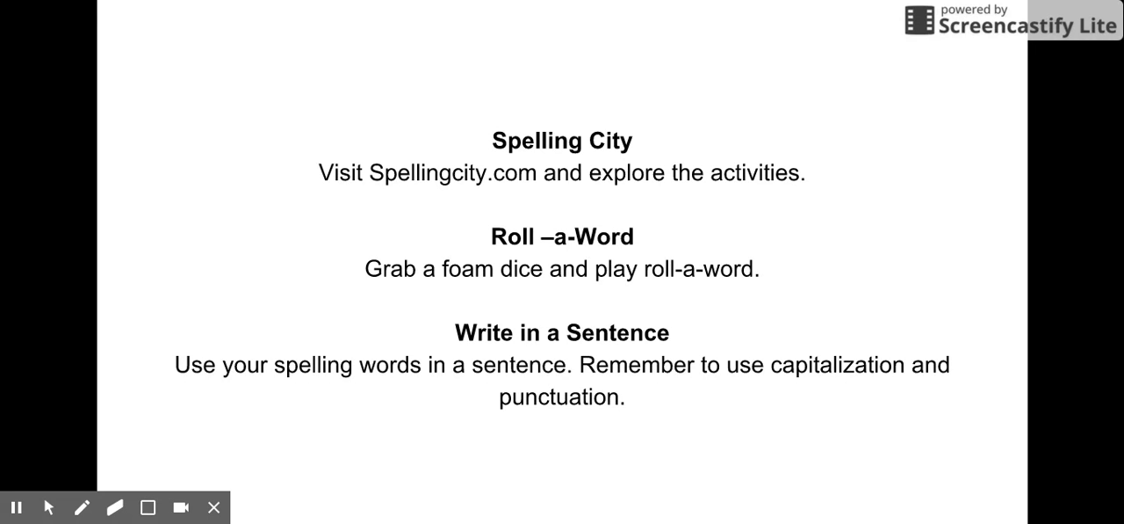
pyautogui.moveTo(539, 227)
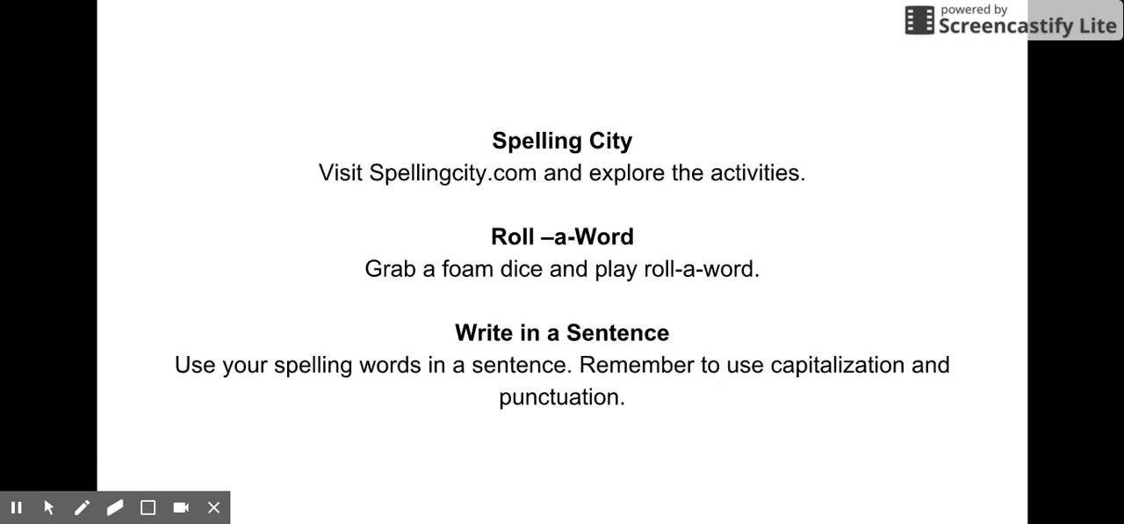
pyautogui.moveTo(4, 403)
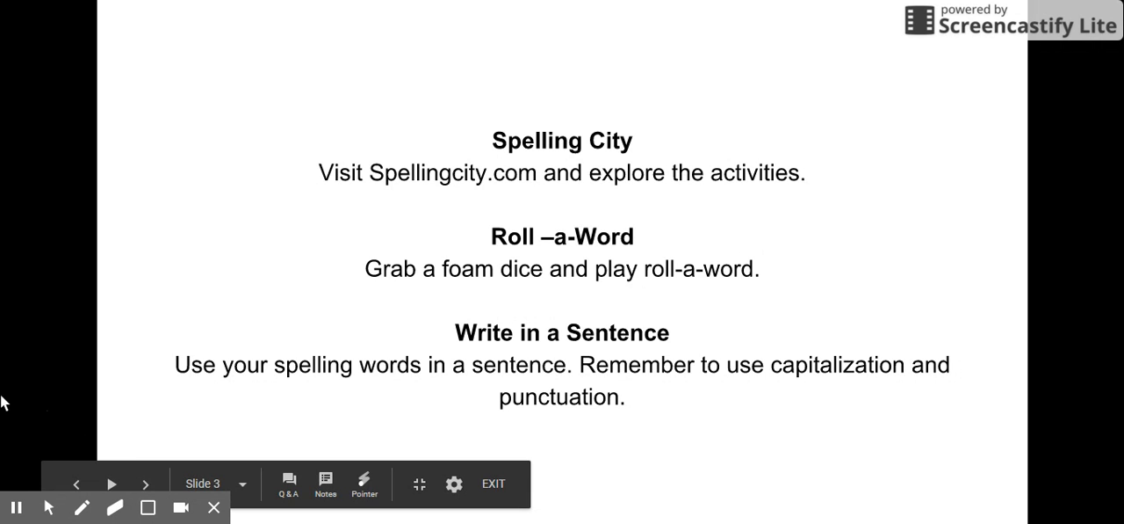
# Step: Advance to the Roll-A-Word slide with the tch, kn and wr sight word worksheet
pyautogui.click(112, 484)
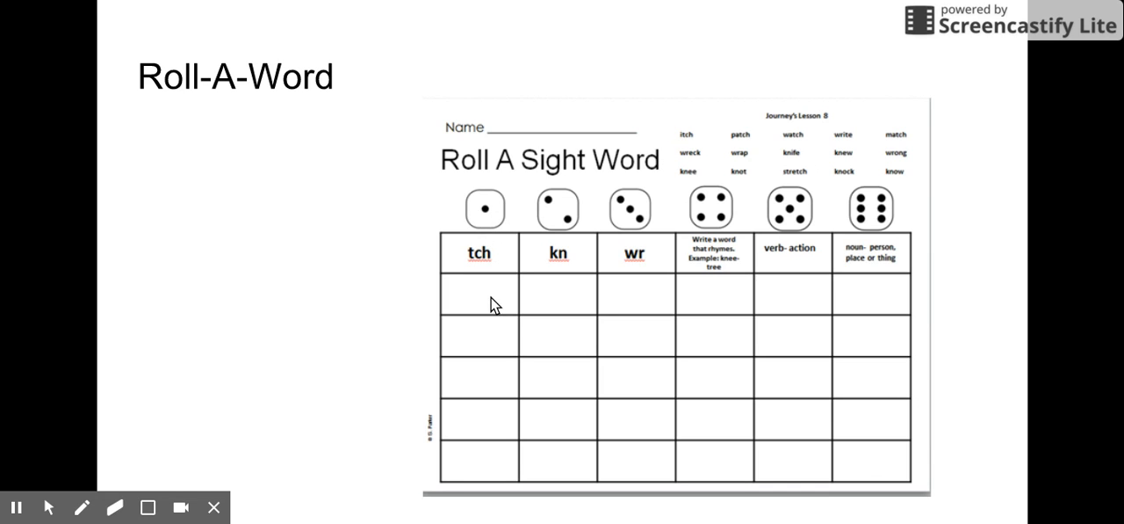
pyautogui.moveTo(562, 268)
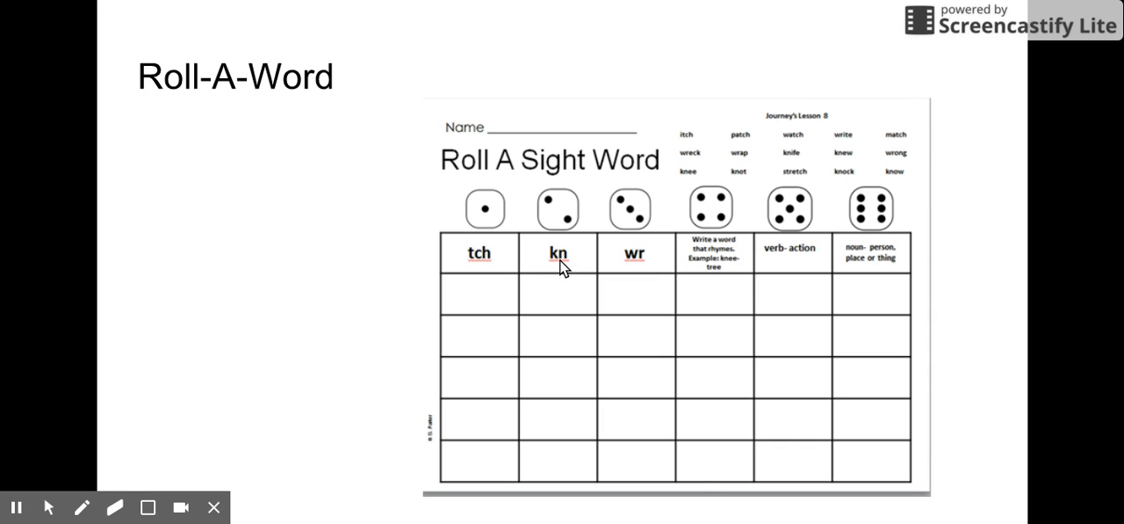
pyautogui.moveTo(639, 271)
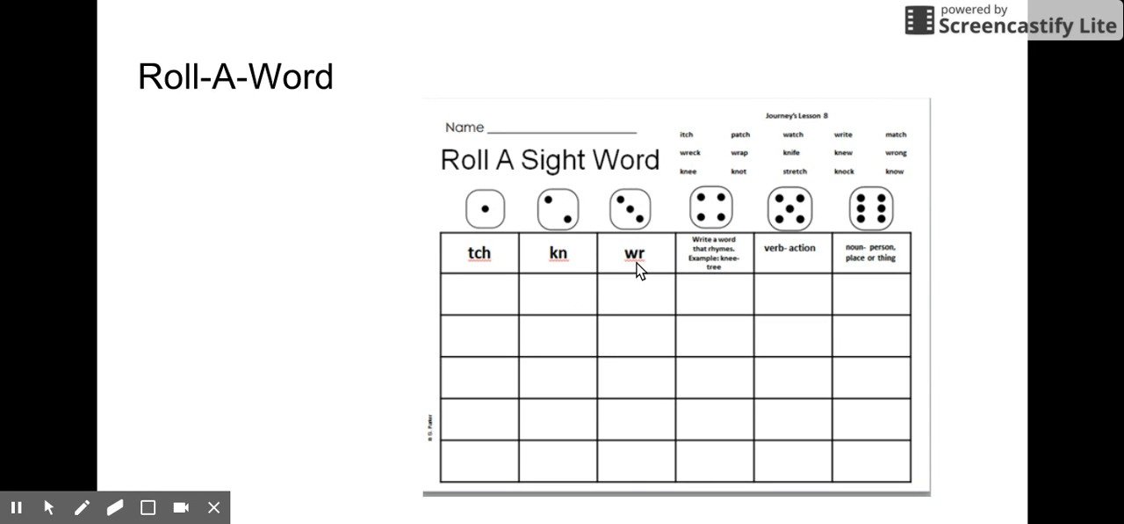
pyautogui.moveTo(868, 309)
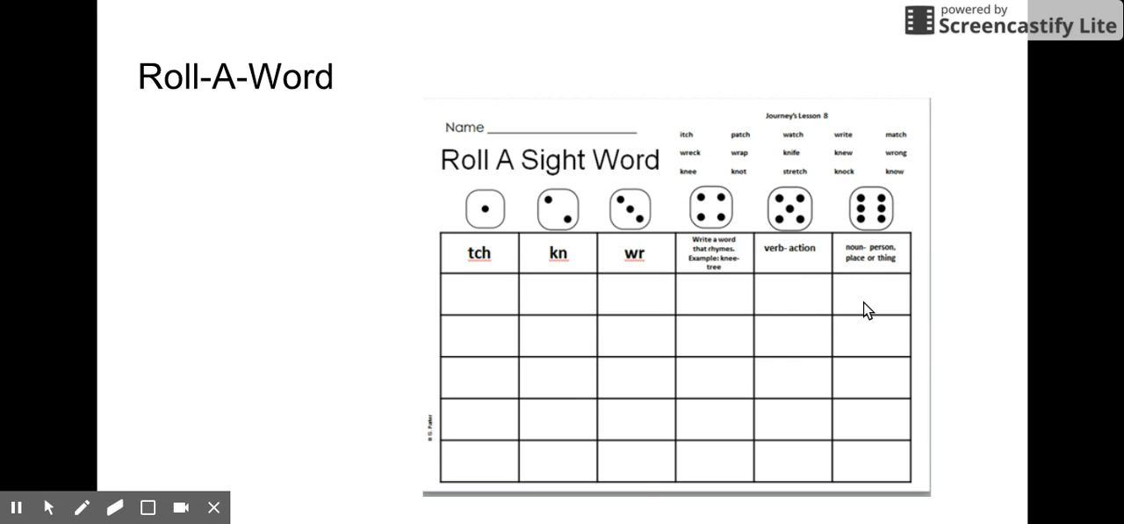
pyautogui.moveTo(617, 152)
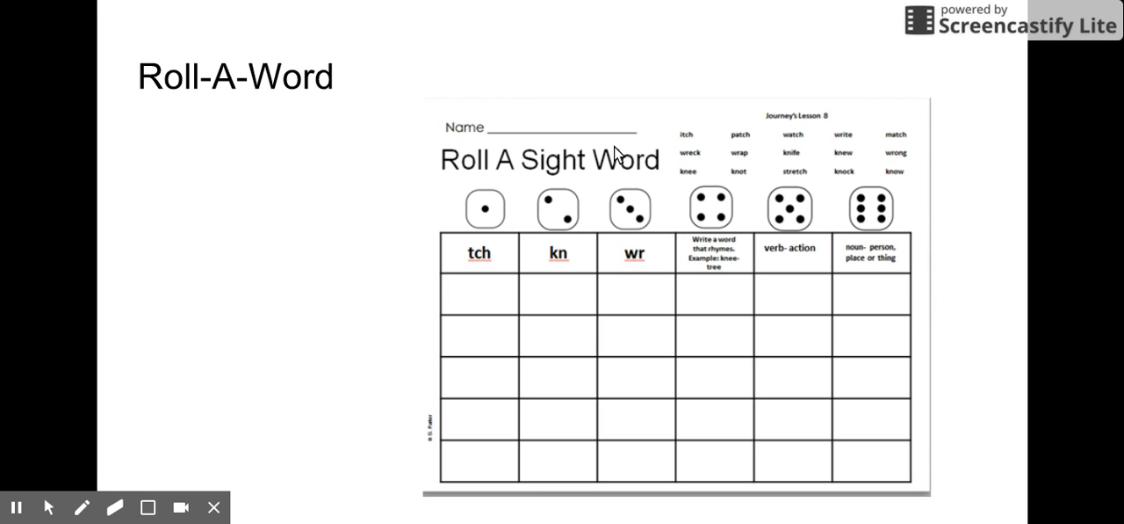